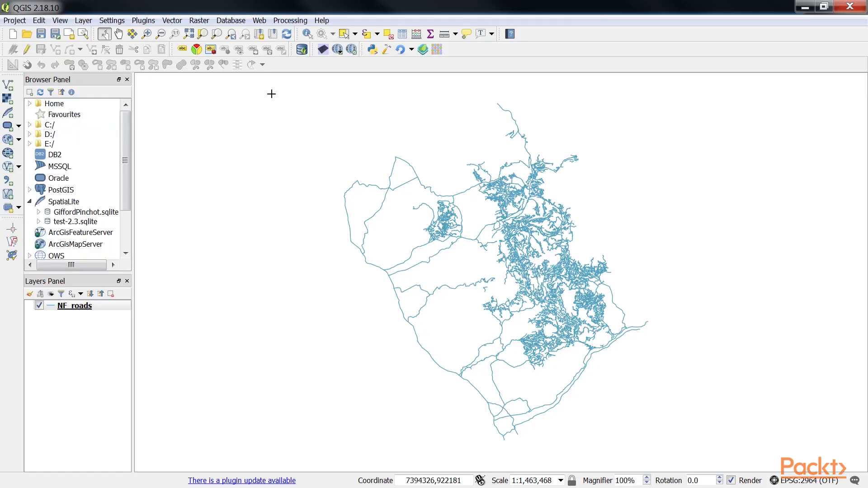
mouse_move(345, 17)
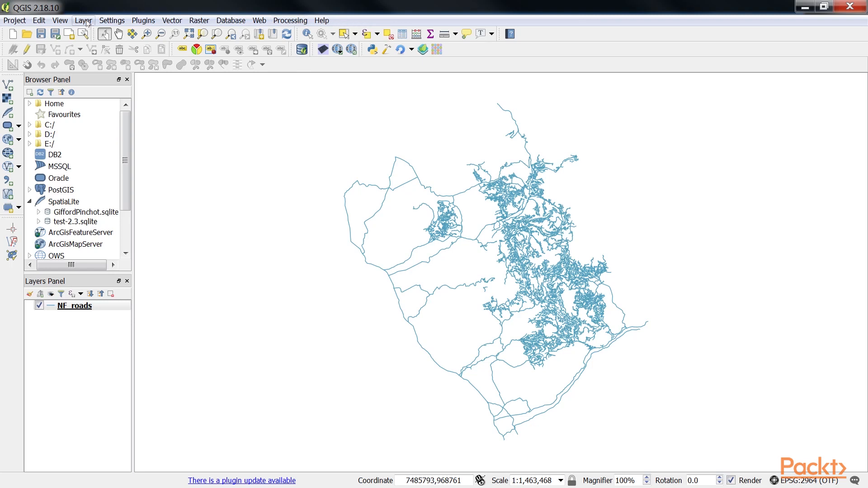
Open the NF_roads layer properties from the Layer menu
click(83, 20)
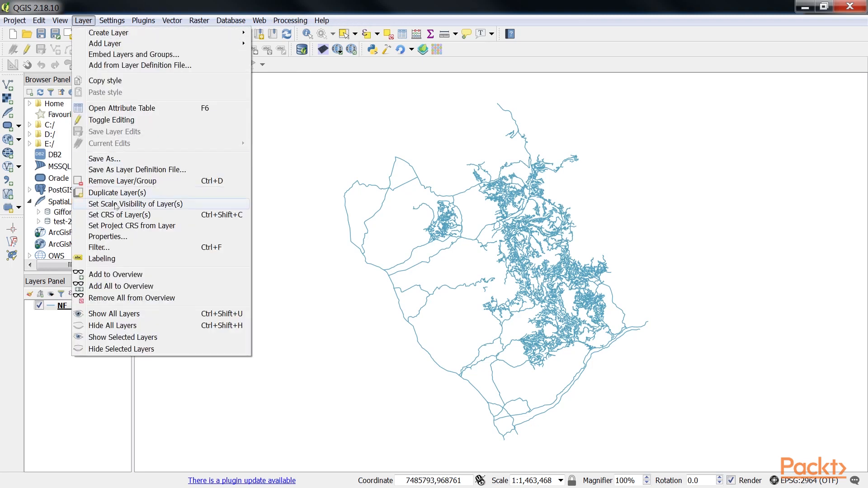
click(108, 237)
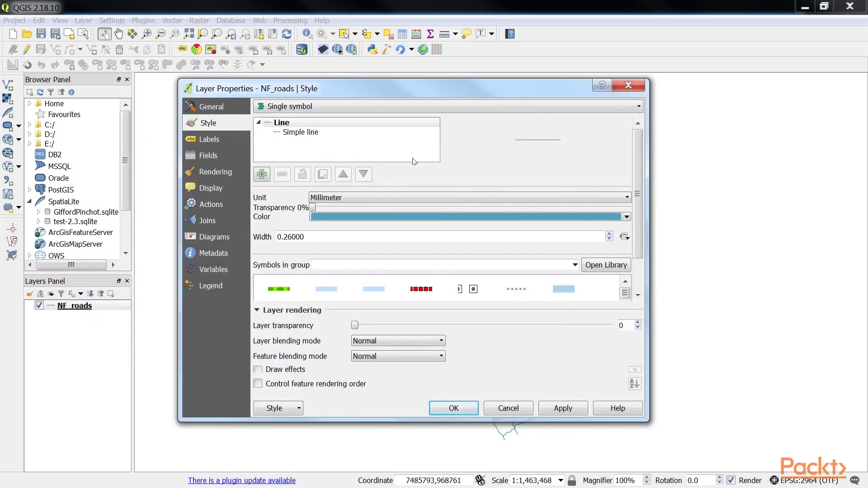
mouse_move(626, 217)
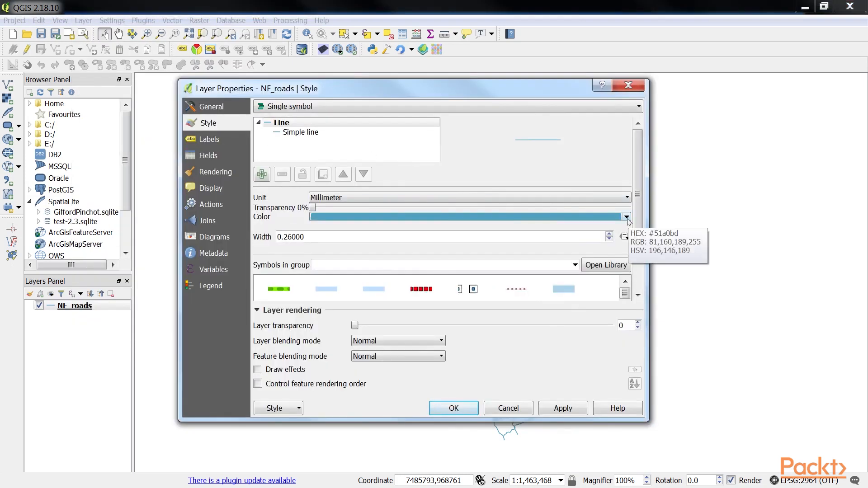
Open the Select color dialog for the road line and pick recent colour #cab349
click(626, 217)
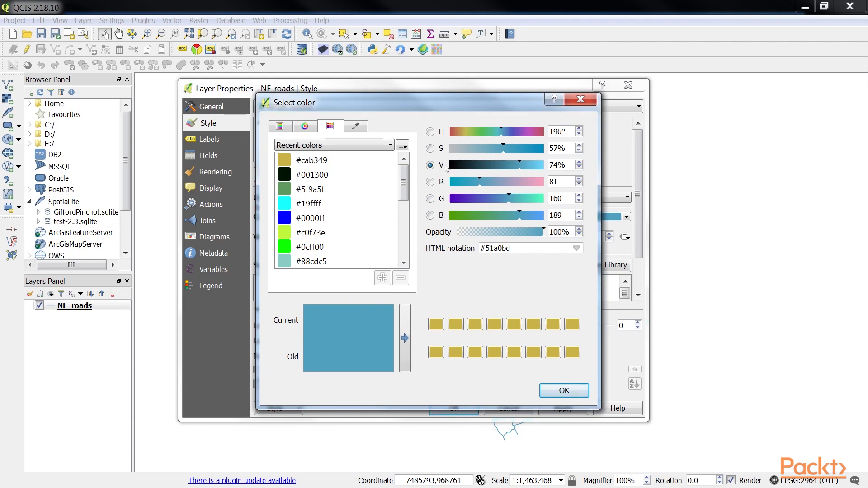
mouse_move(348, 326)
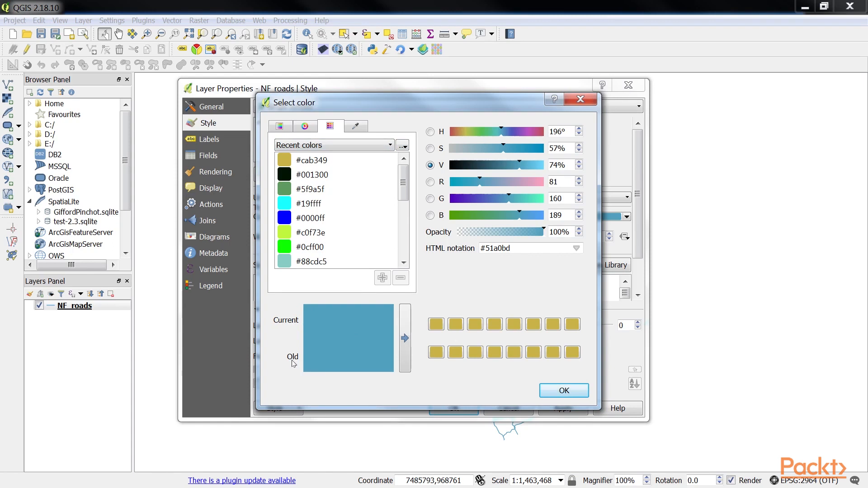
mouse_move(370, 352)
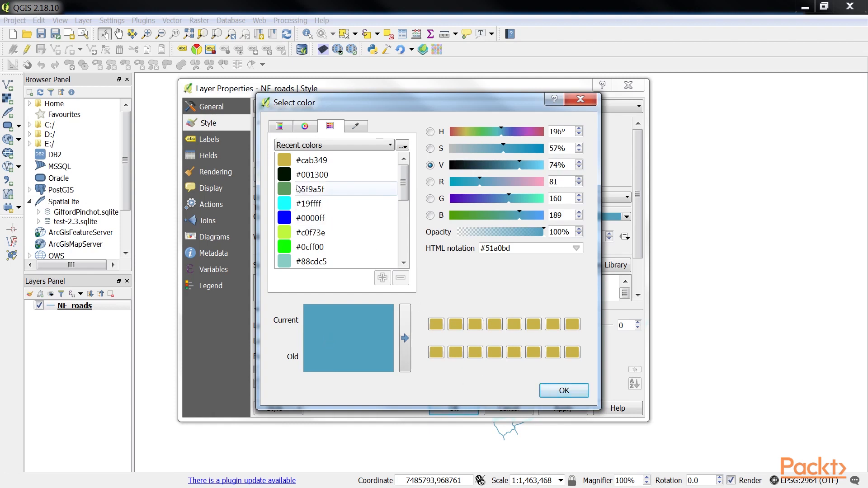
click(311, 160)
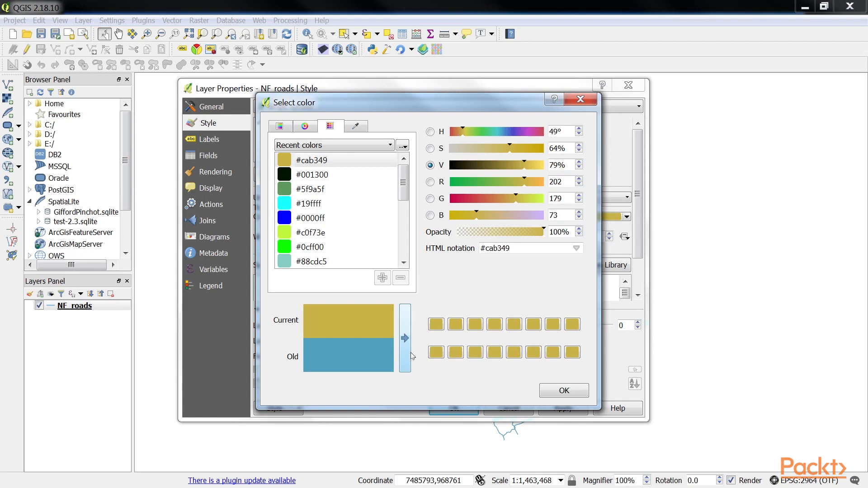
Pick recent colours #5f9a5f, #0cff00 and #0000ff in turn, ending on cyan #19ffff
click(310, 189)
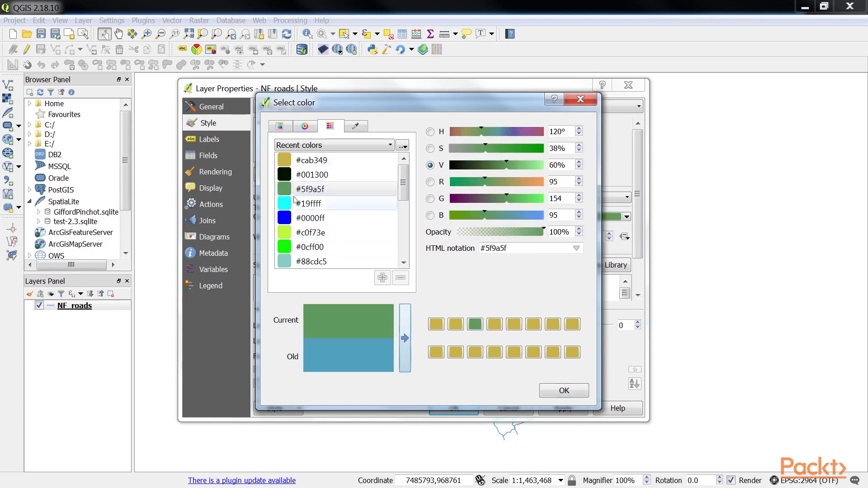
click(310, 247)
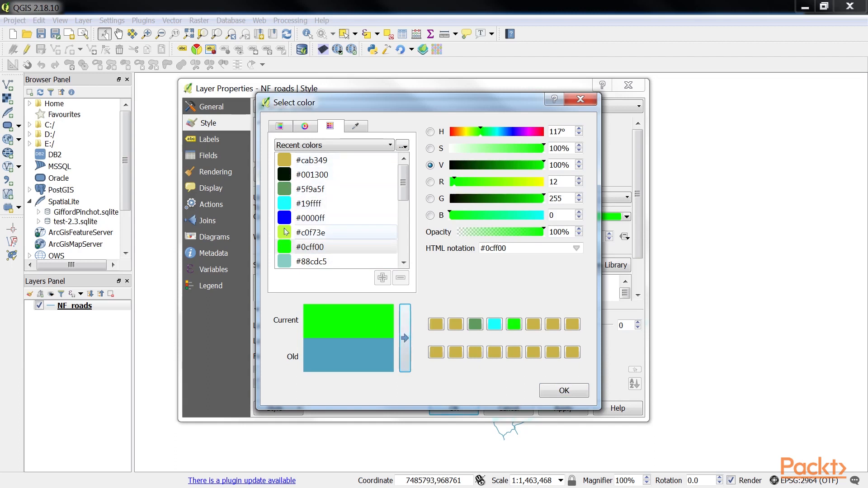
click(310, 217)
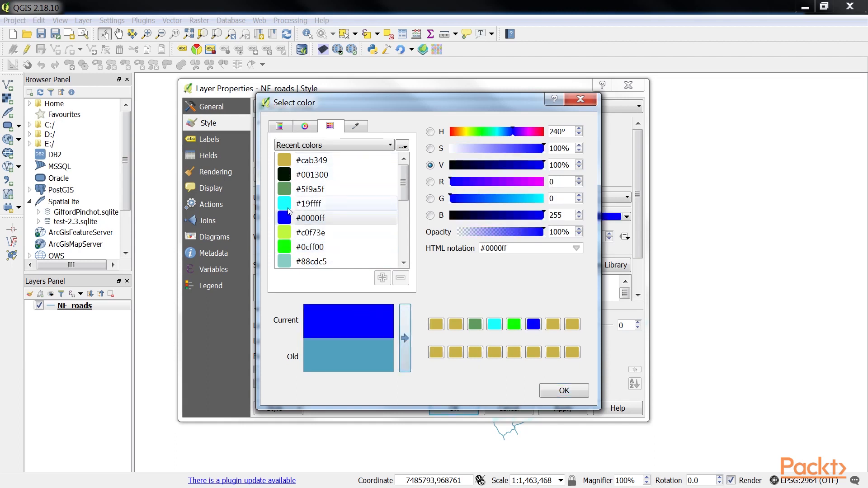
click(308, 203)
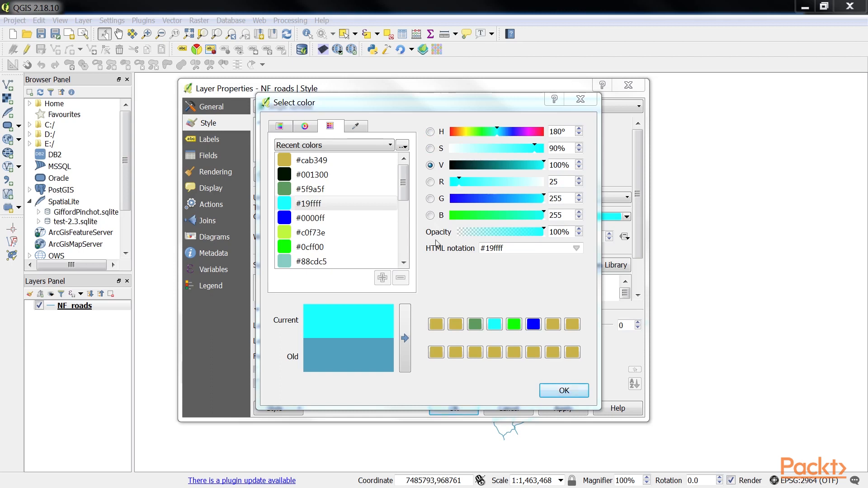
mouse_move(446, 237)
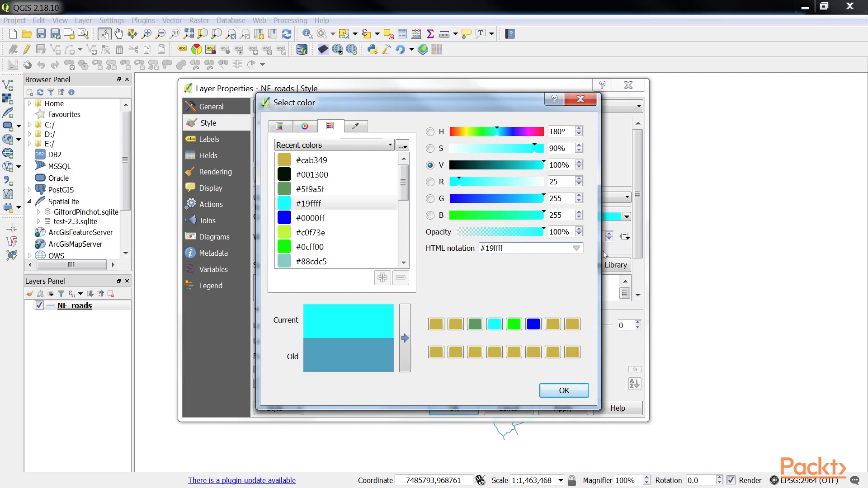
Reopen the picker on teal #1f96b4 and view the ramp, wheel, swatches and sampler tabs
click(577, 248)
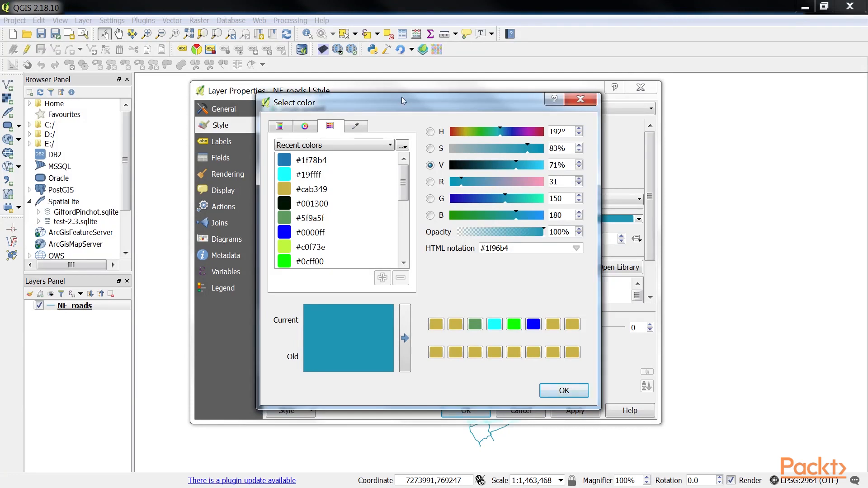
click(304, 126)
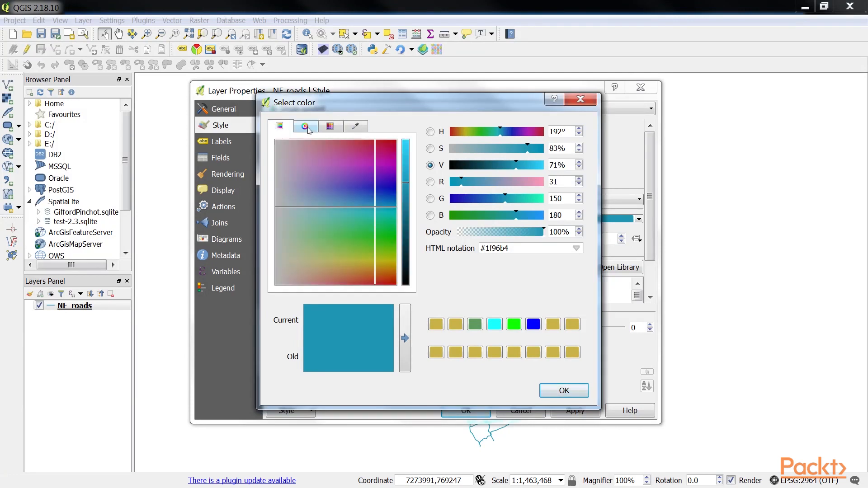
click(328, 125)
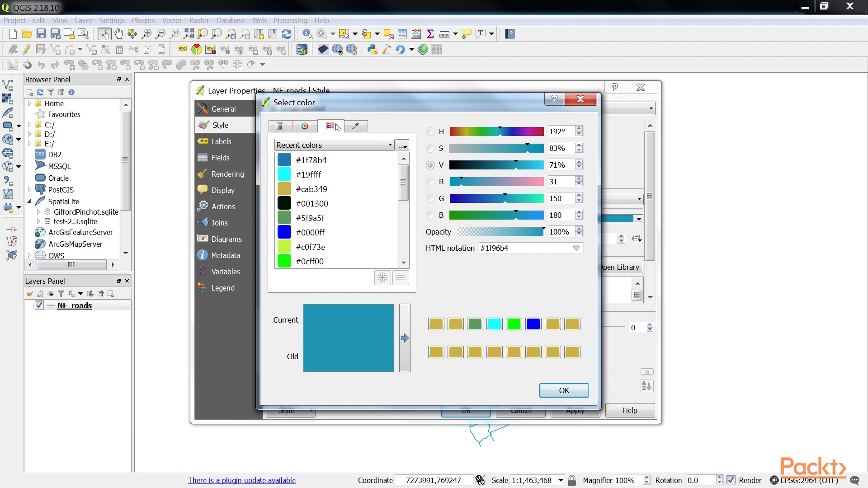
click(356, 126)
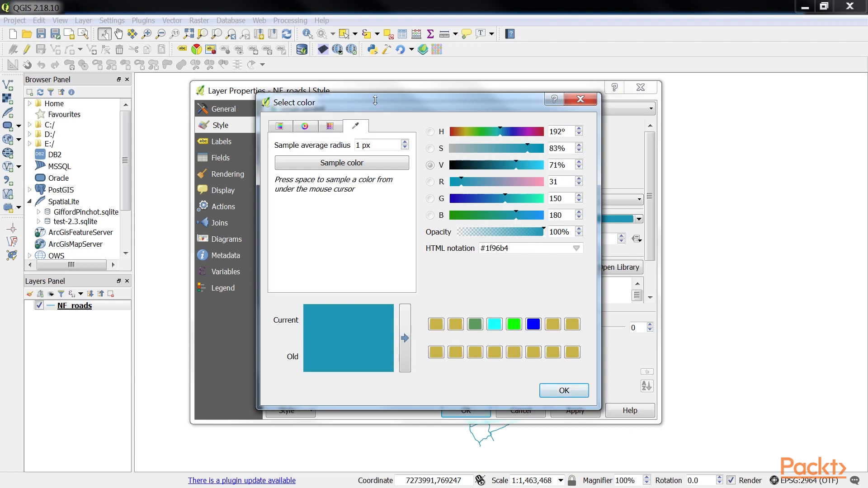
click(280, 125)
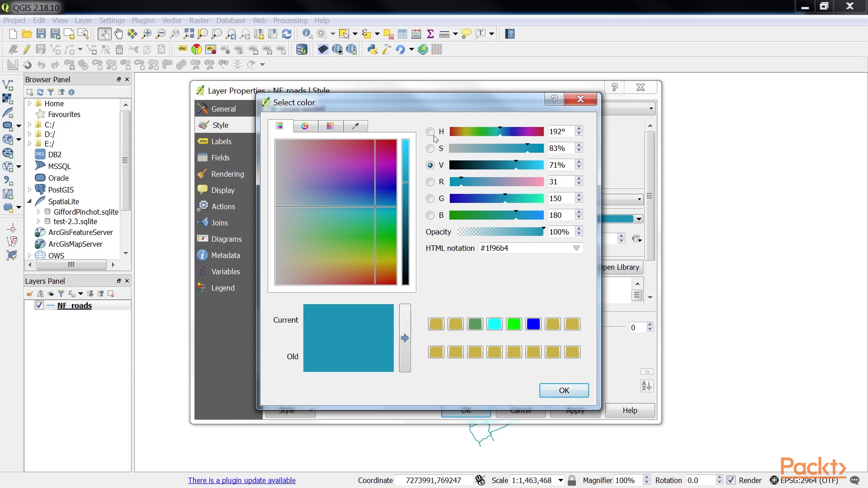
Base the ramp on hue, choose sea green #43b286 on the wheel, and show the swatches
click(431, 149)
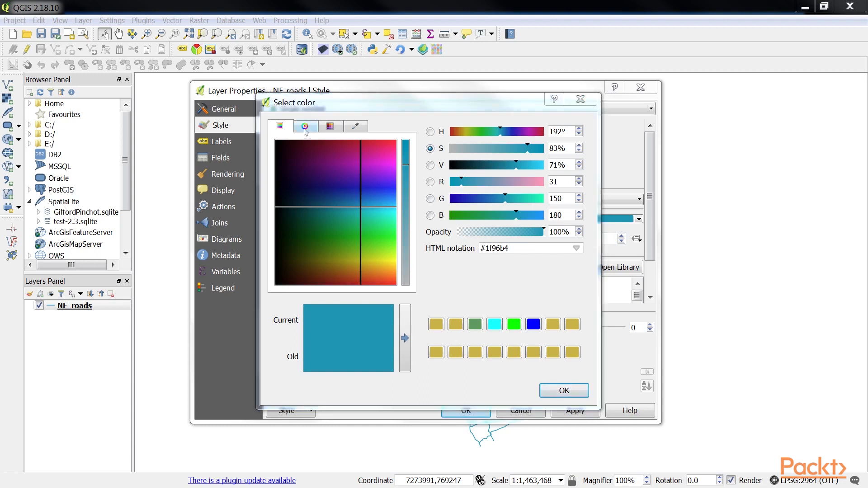
click(304, 125)
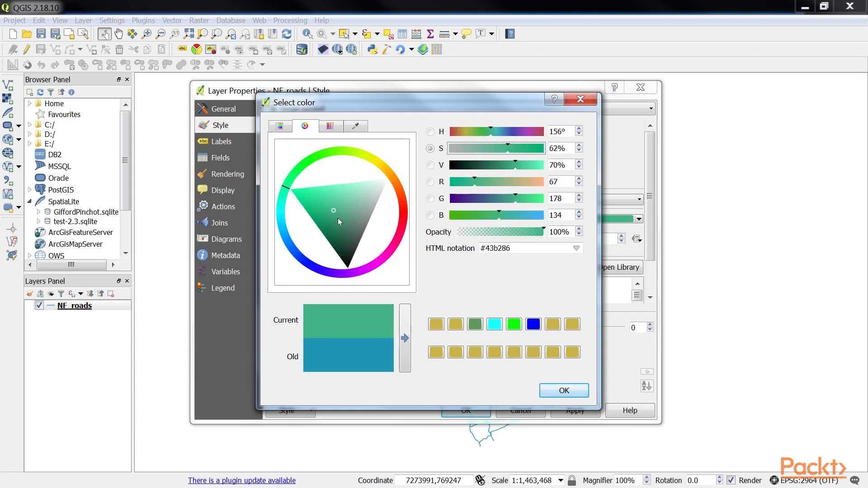
mouse_move(340, 209)
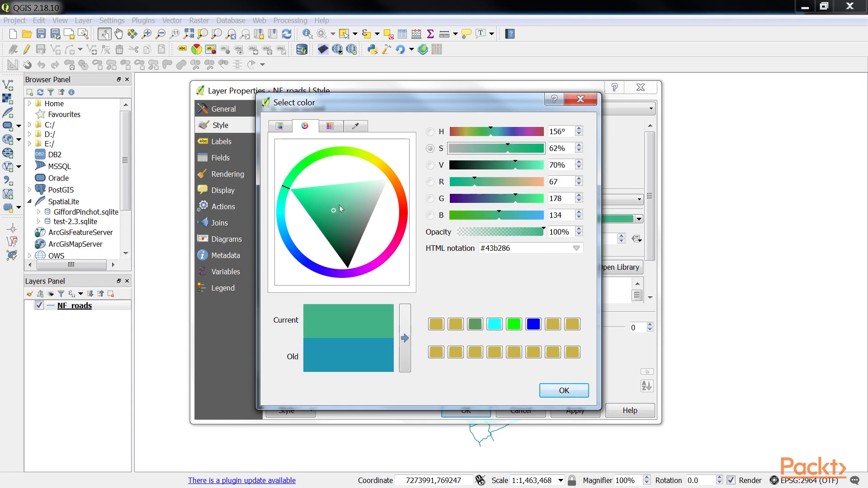
click(328, 126)
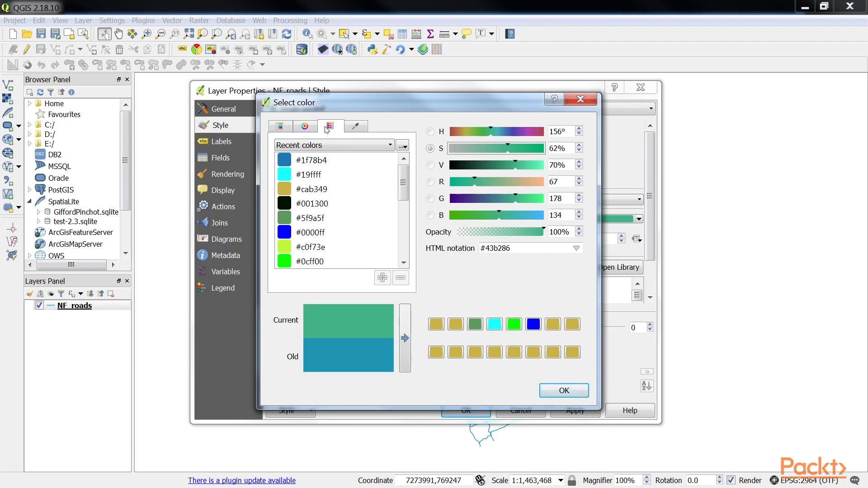
Switch to the Standard colors palette, name the black swatch 'label', and pick white #ffffff
click(332, 145)
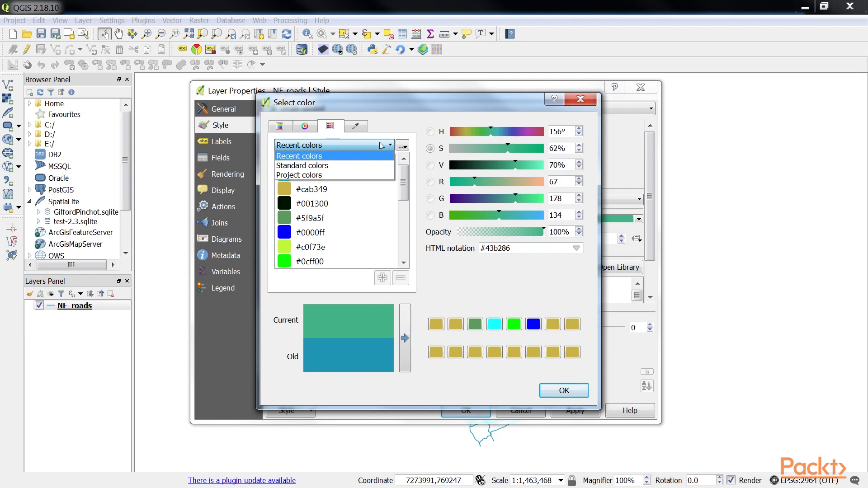
click(299, 156)
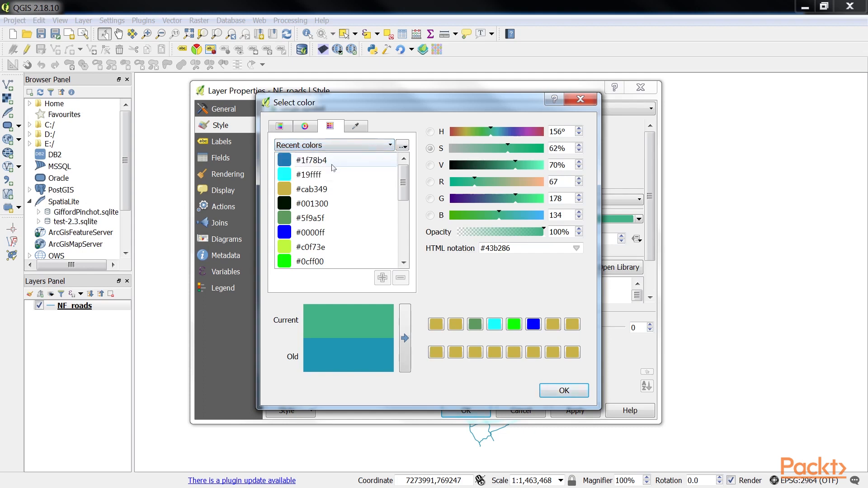
click(311, 218)
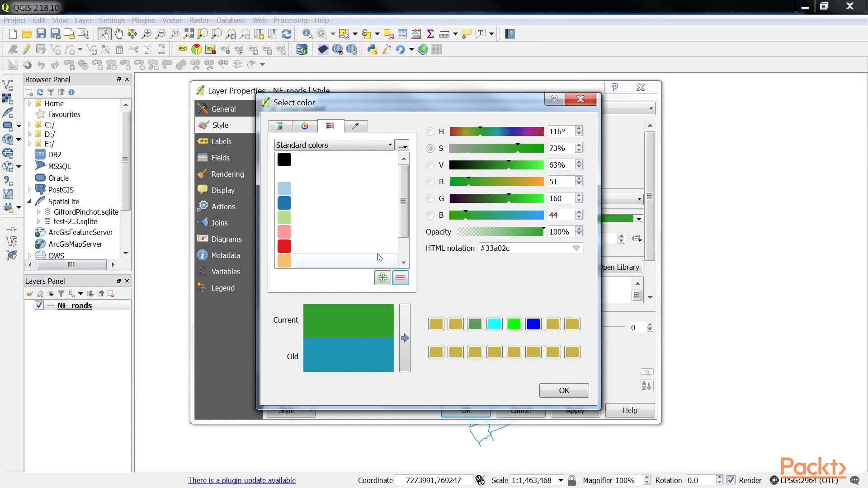
click(283, 160)
text(label)
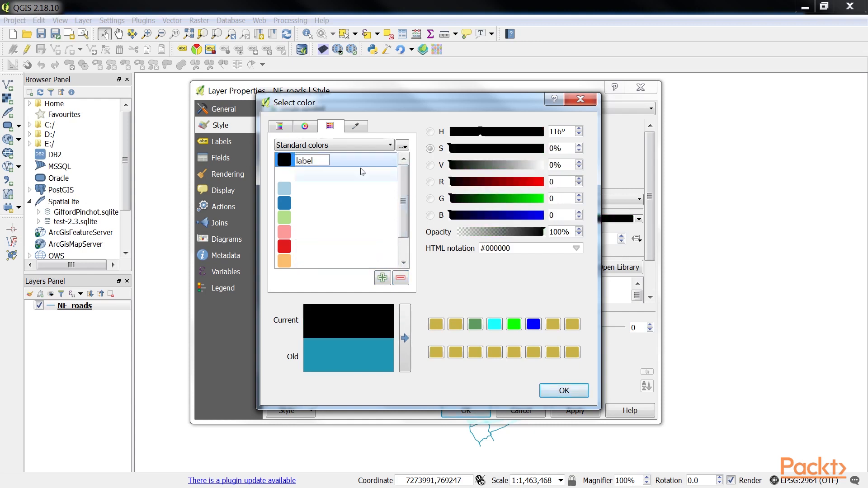
click(284, 173)
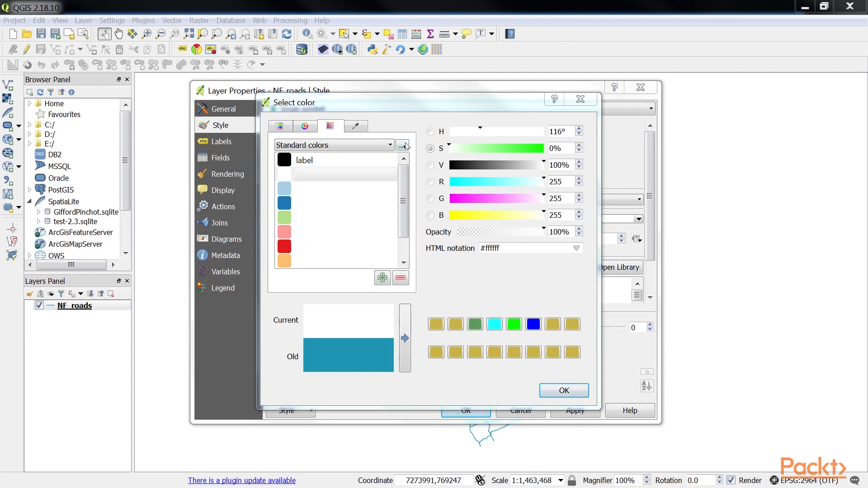
Review the palette Copy/Paste/Import/Export menu, then close it
click(404, 145)
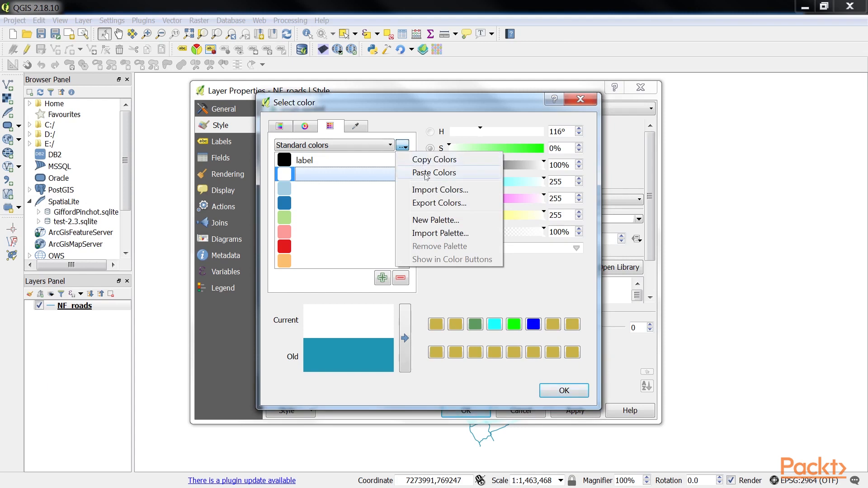
mouse_move(430, 189)
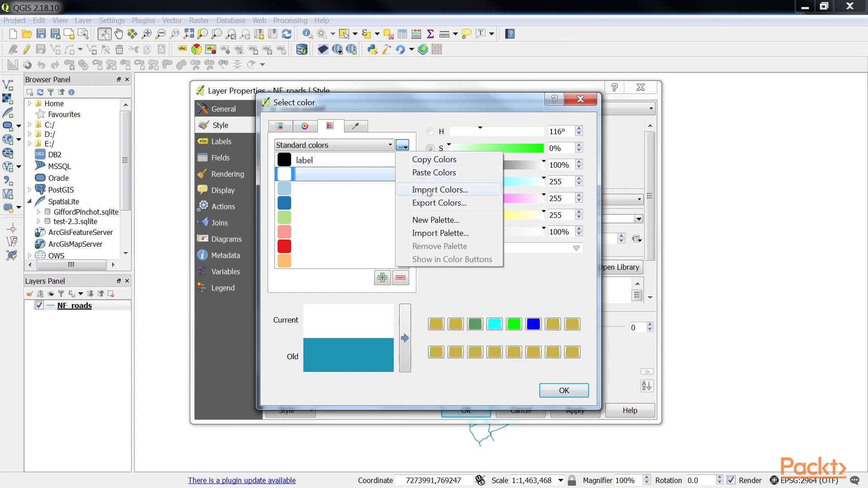
mouse_move(431, 219)
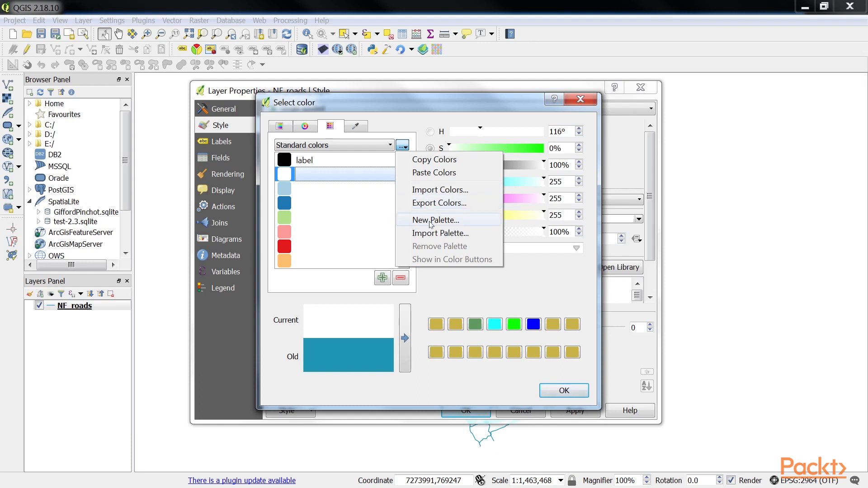
mouse_move(441, 233)
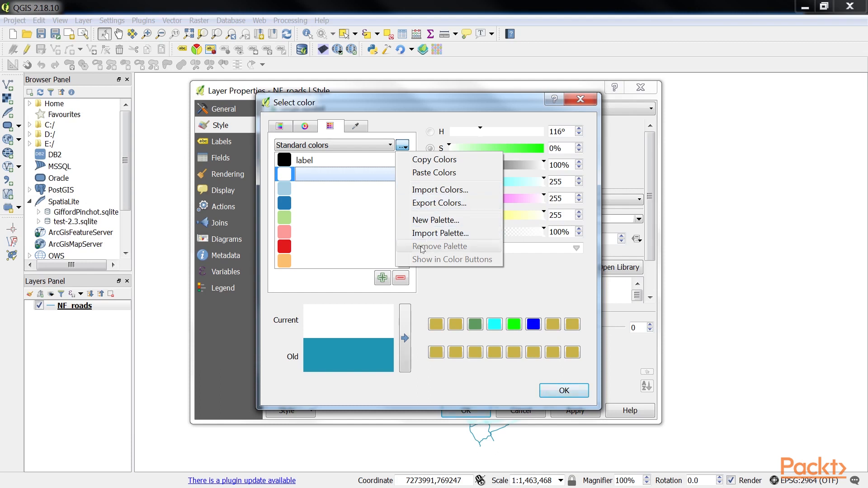
click(355, 126)
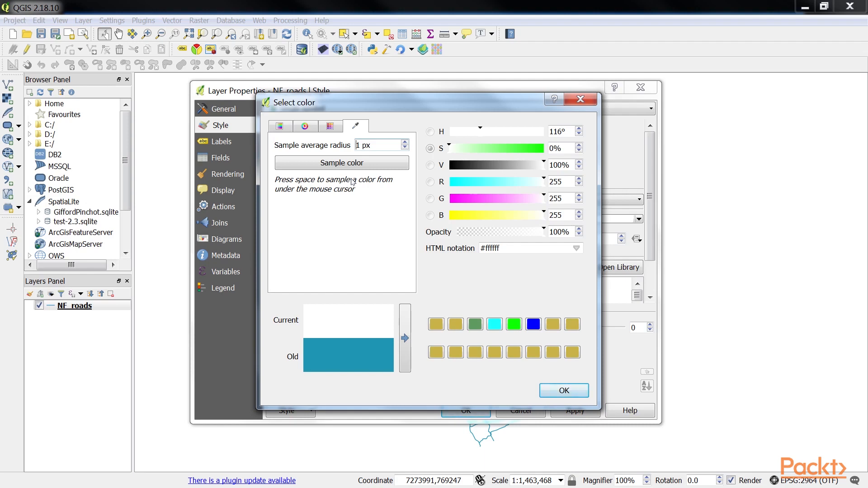
mouse_move(342, 163)
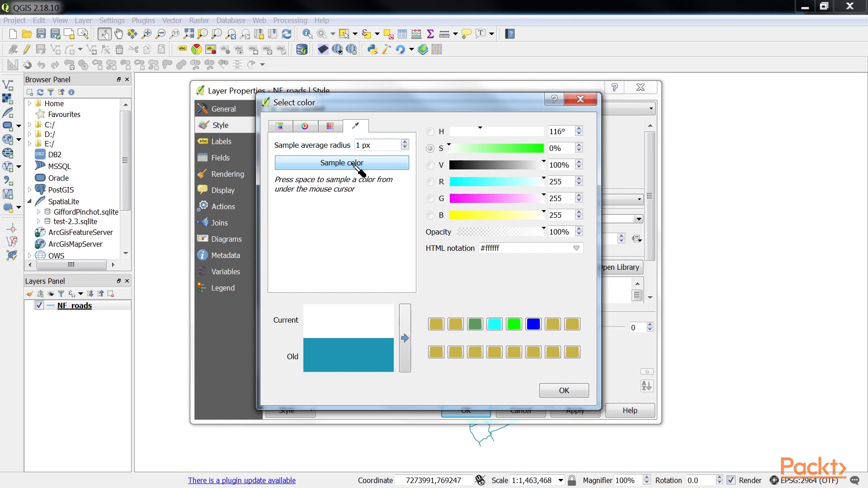
mouse_move(351, 200)
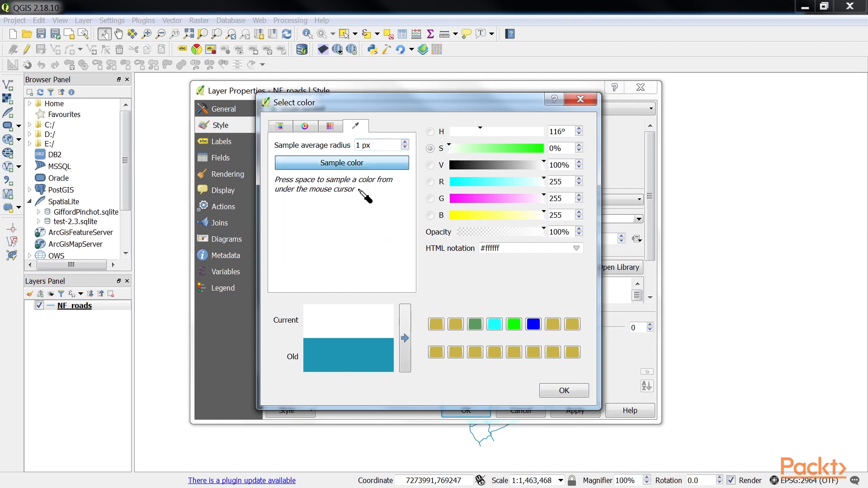
mouse_move(410, 233)
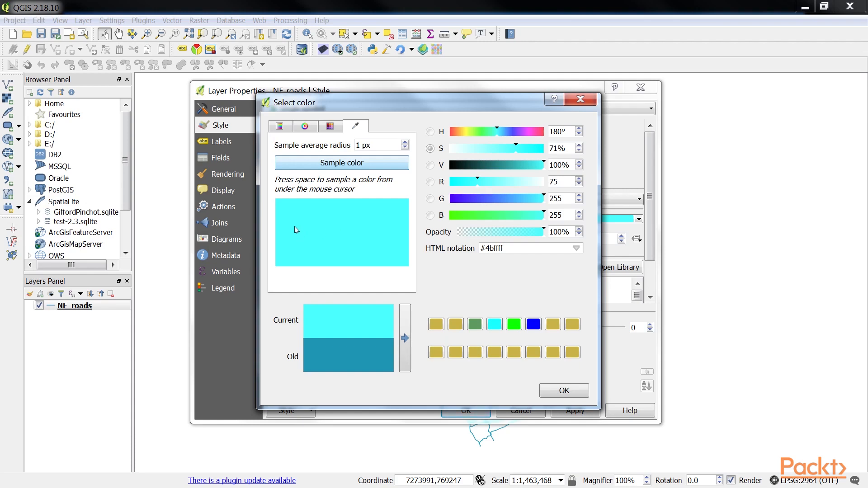
mouse_move(323, 255)
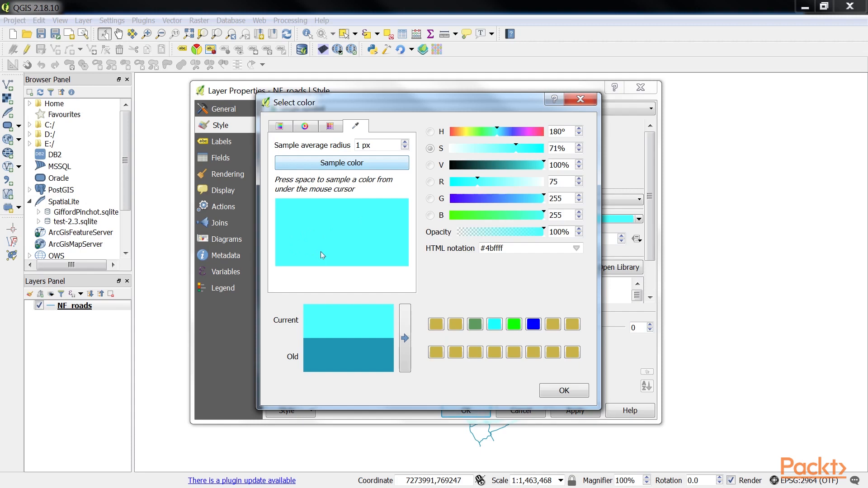